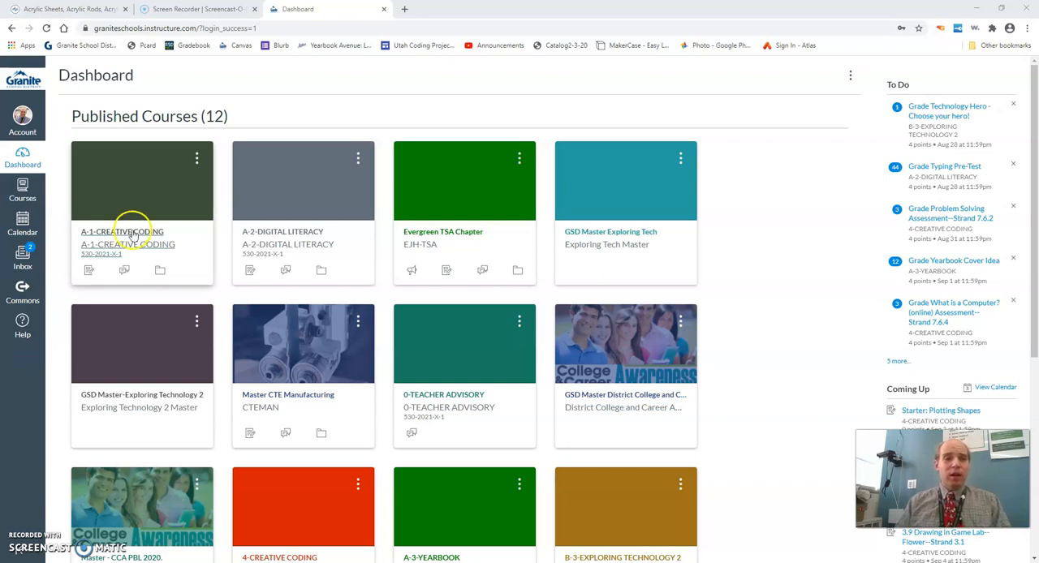
Open Person Counter in the A-1-CREATIVE CODING course and follow its makecode.microbit.org link.
{"action": "left_click", "coordinate": [122, 231]}
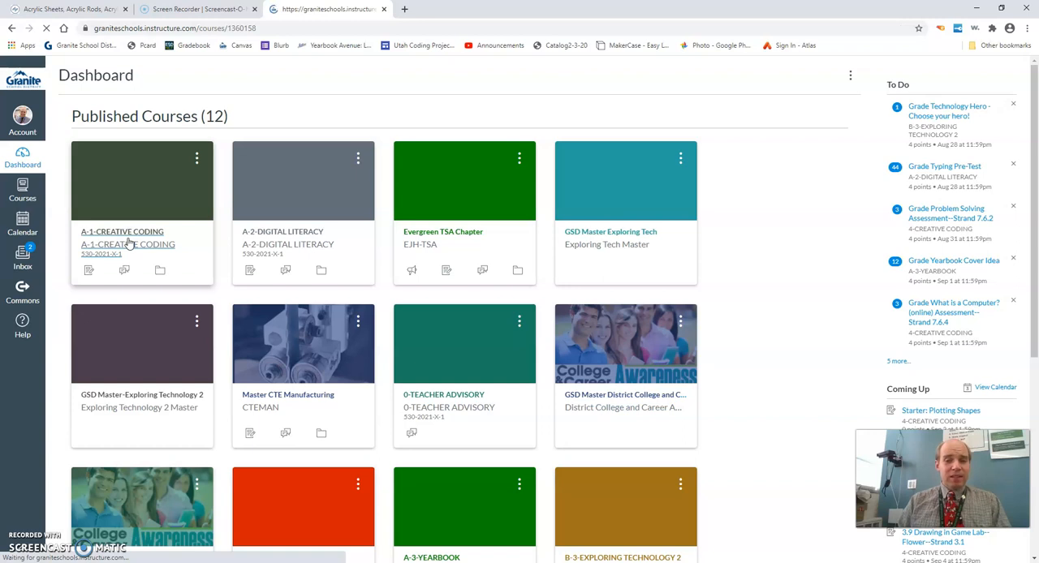
{"action": "left_click", "coordinate": [122, 230]}
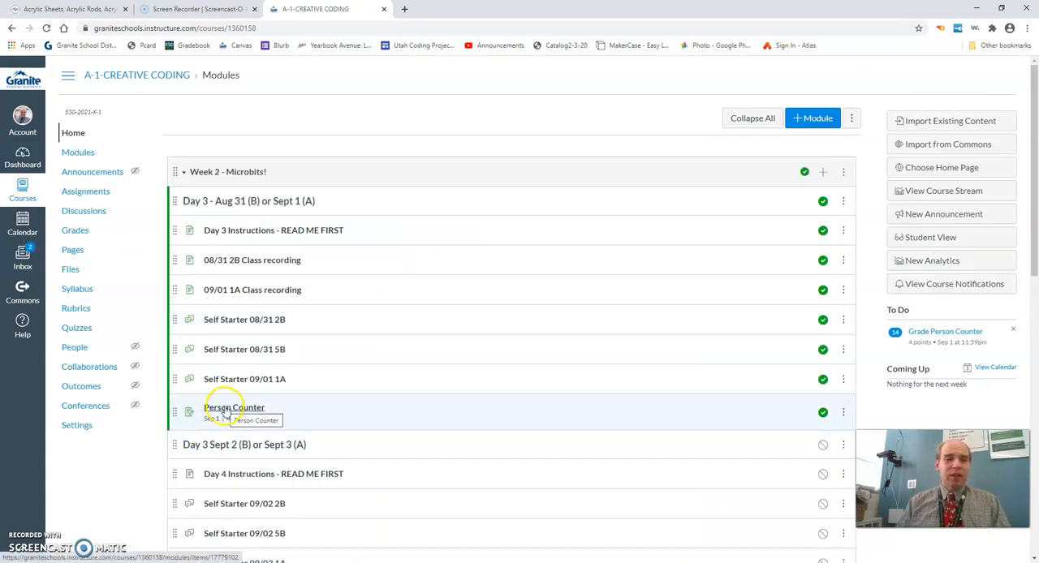
{"action": "left_click", "coordinate": [234, 407]}
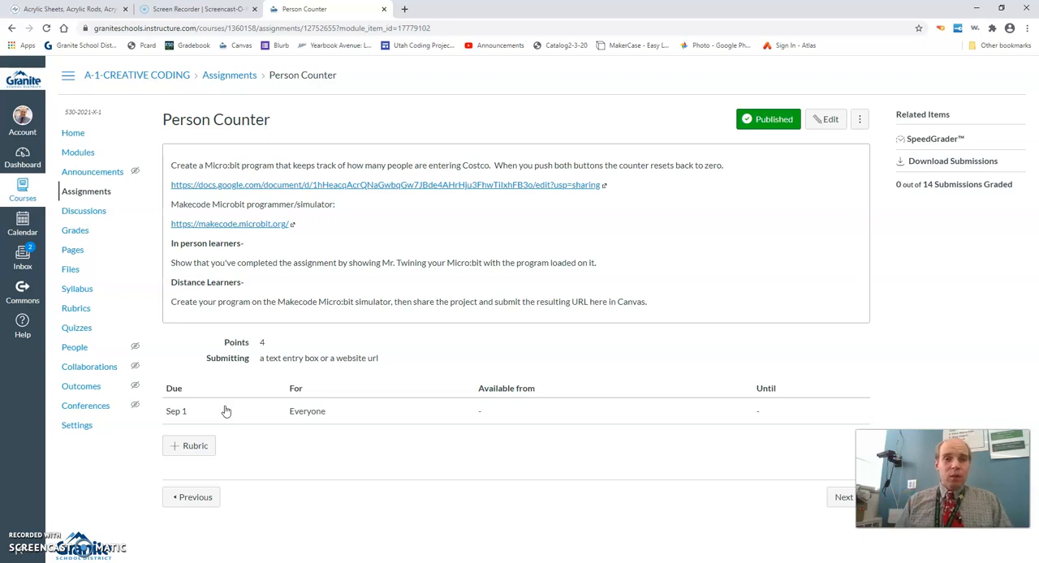
{"action": "mouse_move", "coordinate": [231, 227]}
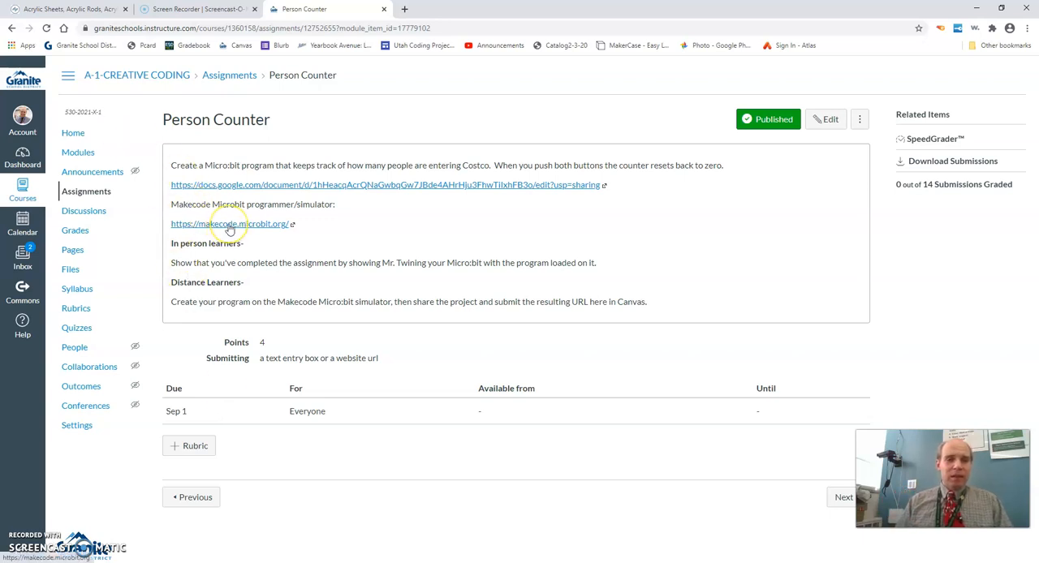
{"action": "left_click", "coordinate": [230, 224]}
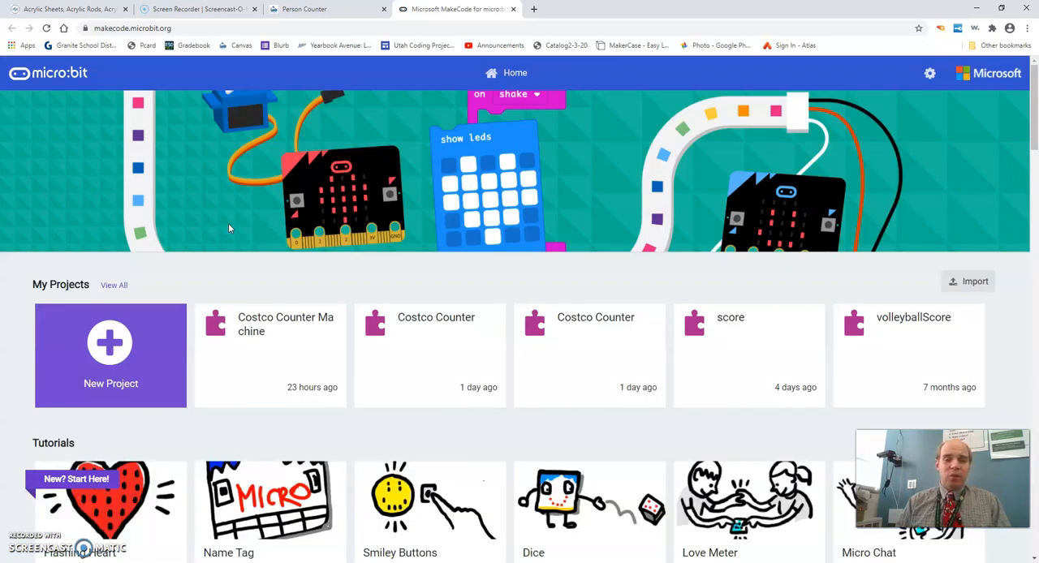
{"action": "mouse_move", "coordinate": [367, 72]}
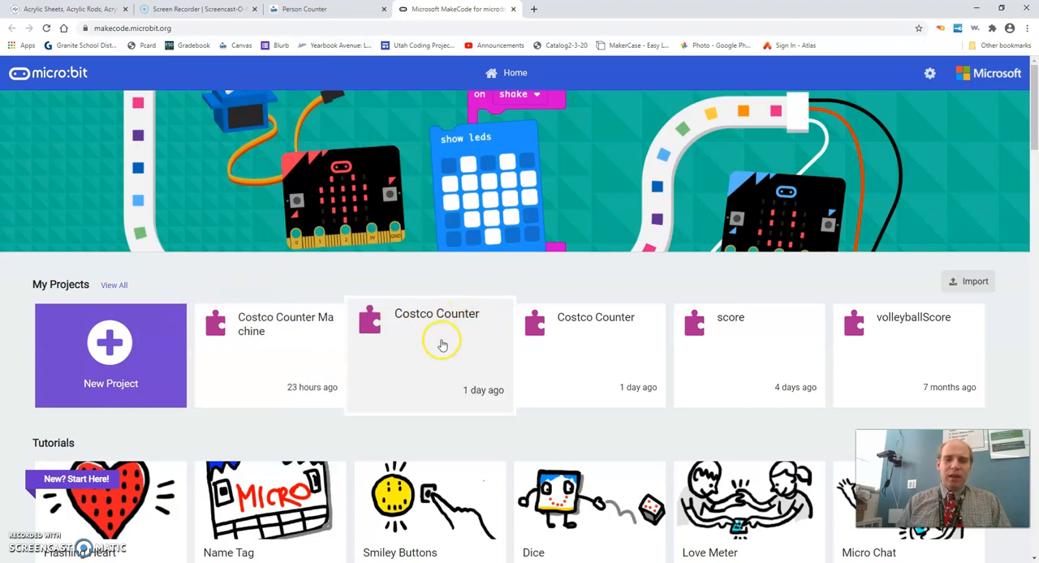
Open the Costco Counter project and move the forever block right, away from on start.
{"action": "left_click", "coordinate": [435, 349]}
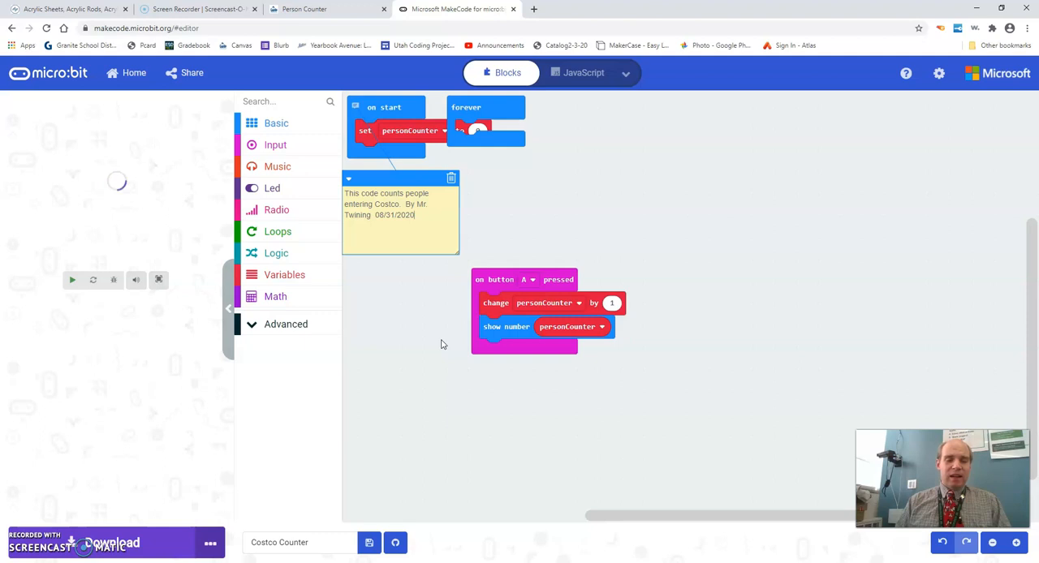
{"action": "left_click_drag", "start_coordinate": [487, 122], "coordinate": [679, 137]}
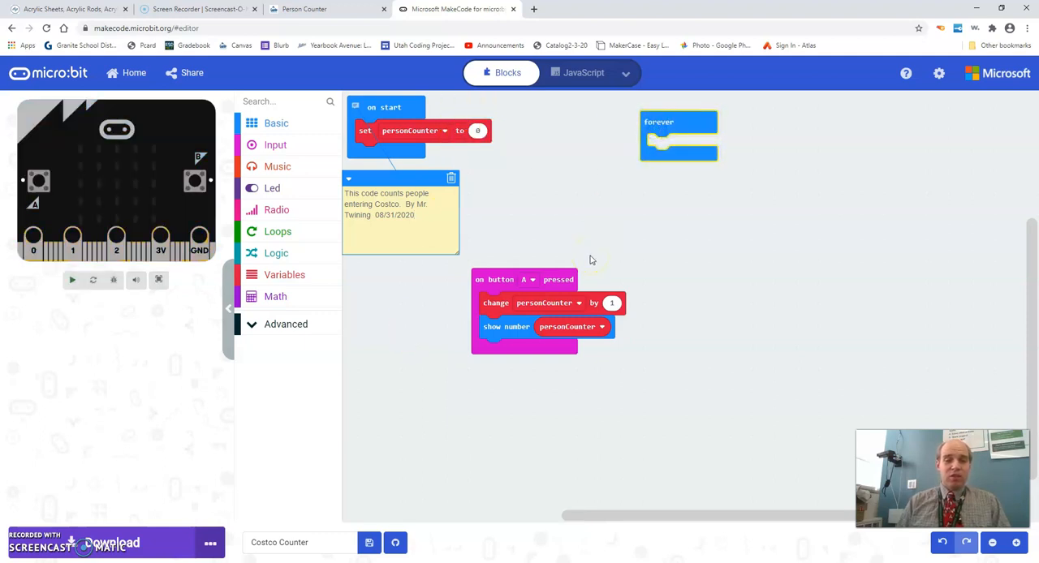
{"action": "left_click", "coordinate": [71, 279]}
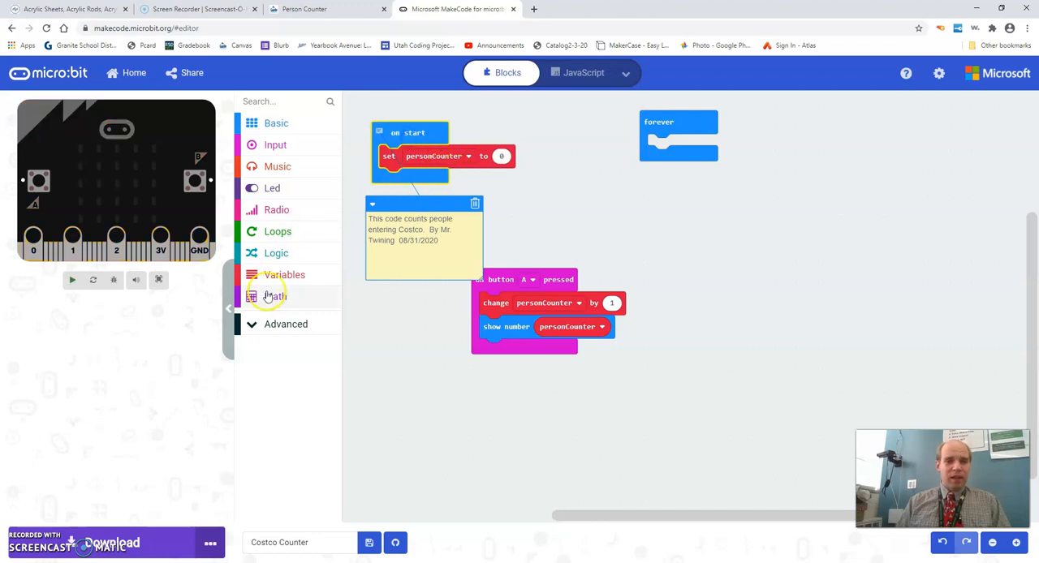
Show the Variables category listing personCounter and its set and change blocks.
{"action": "left_click", "coordinate": [284, 274]}
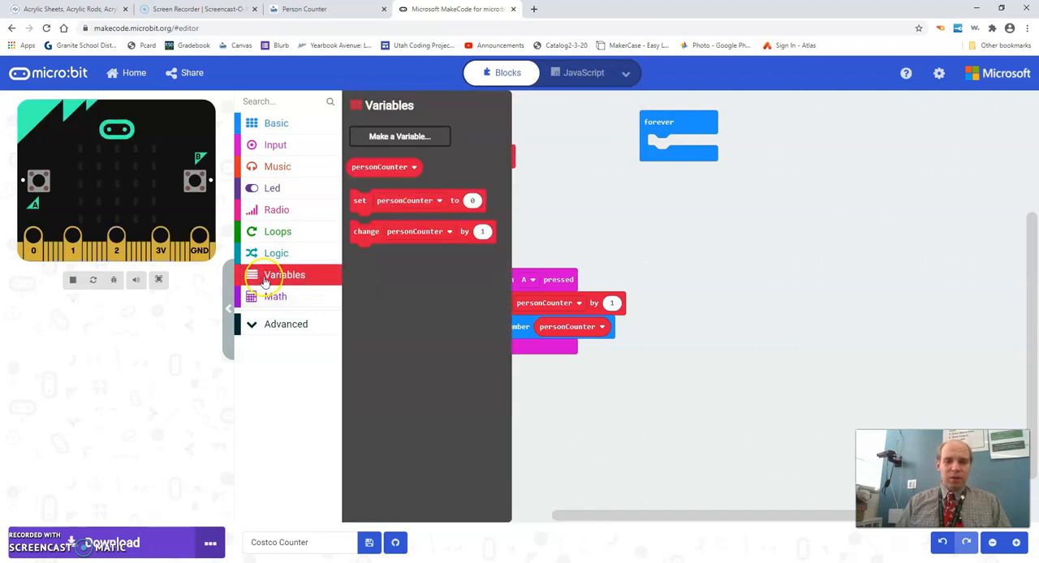
{"action": "mouse_move", "coordinate": [399, 136]}
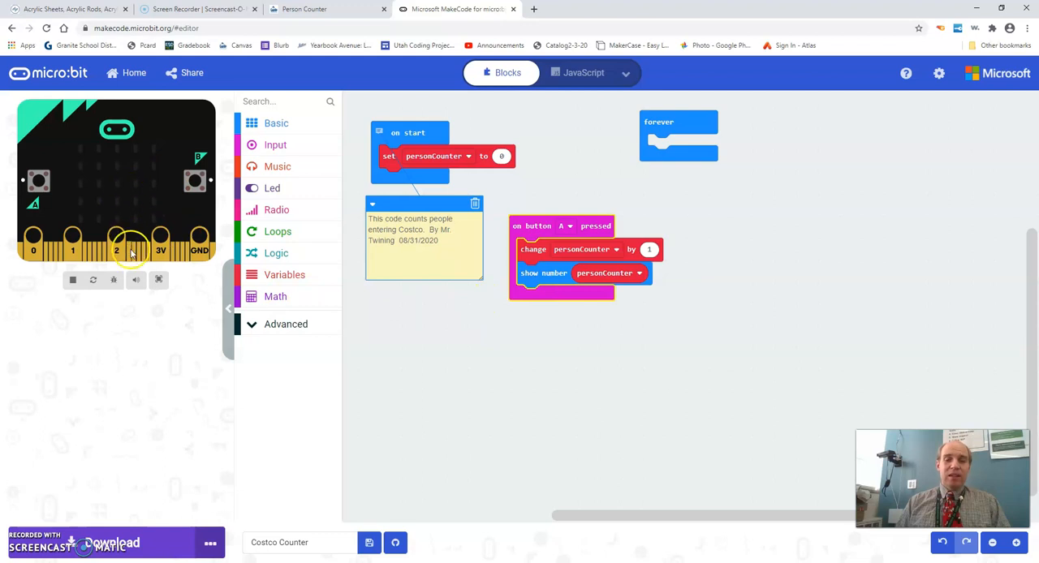
{"action": "mouse_move", "coordinate": [130, 250]}
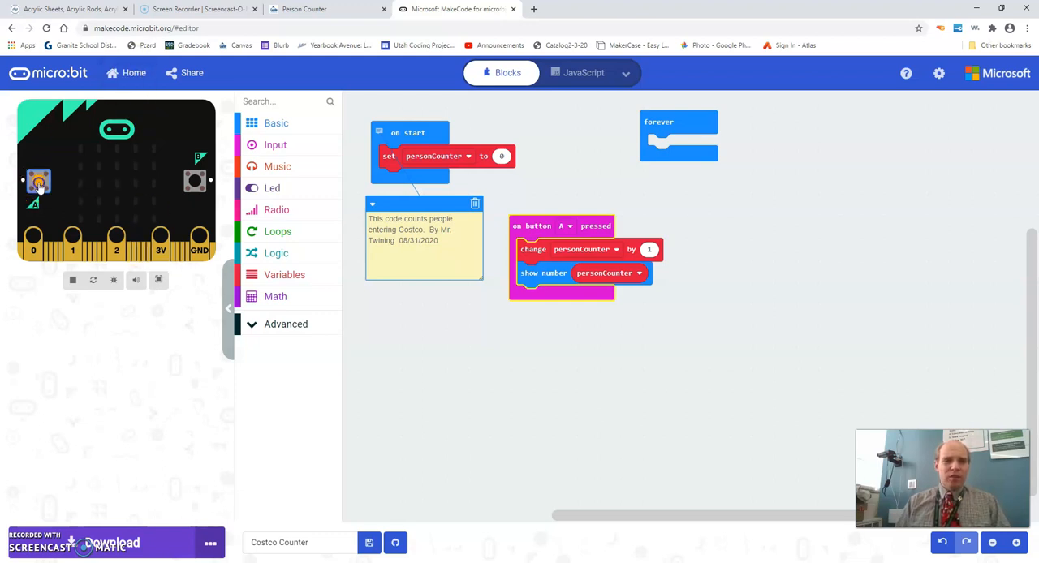
Press simulator button A twice so the LEDs show the incremented personCounter value.
{"action": "left_click", "coordinate": [39, 180]}
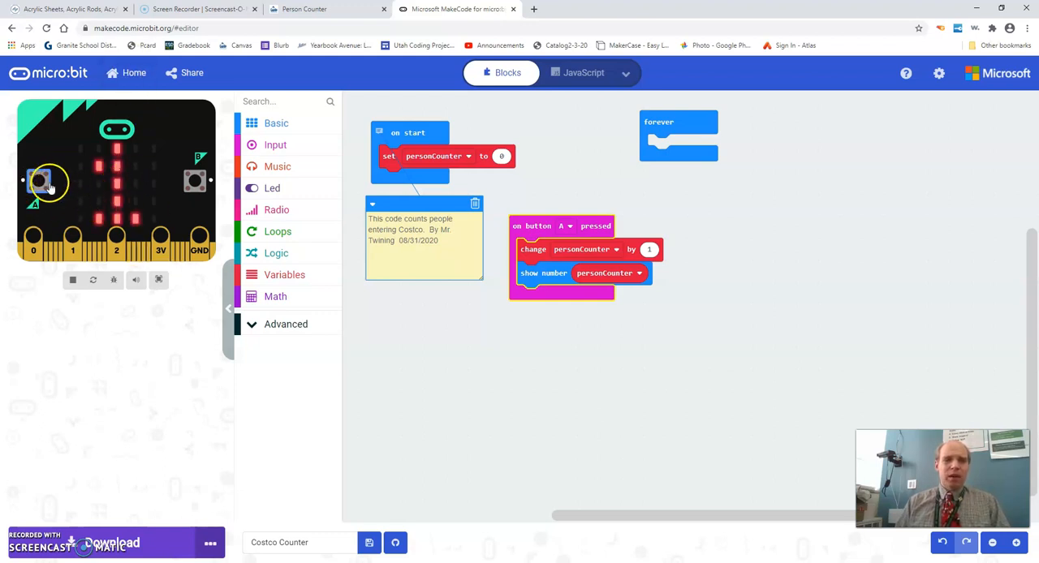
{"action": "left_click", "coordinate": [39, 180]}
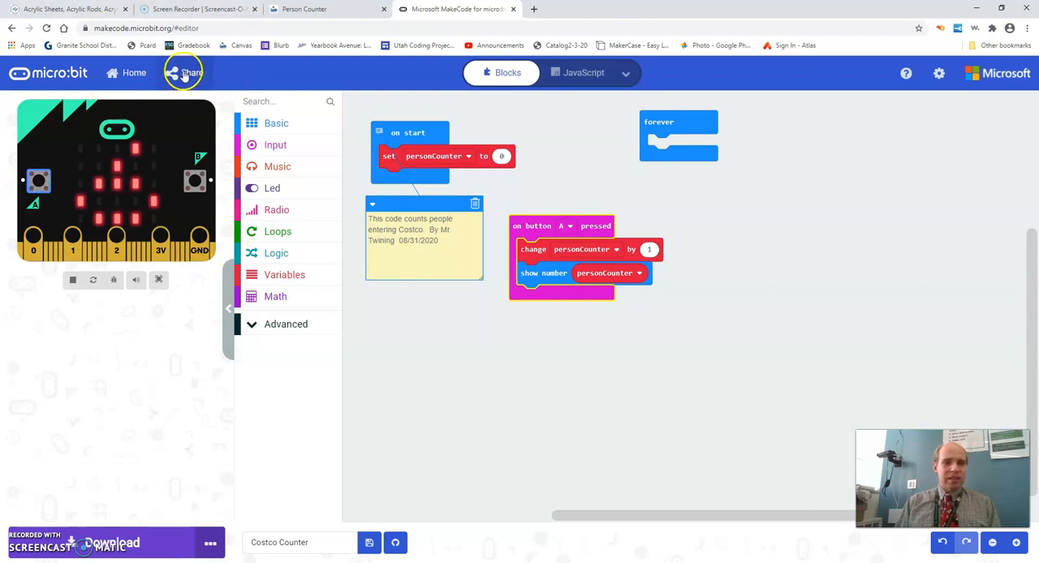
Publish the Costco Counter project, copy its share link, and close the Share Project dialog.
{"action": "left_click", "coordinate": [185, 72]}
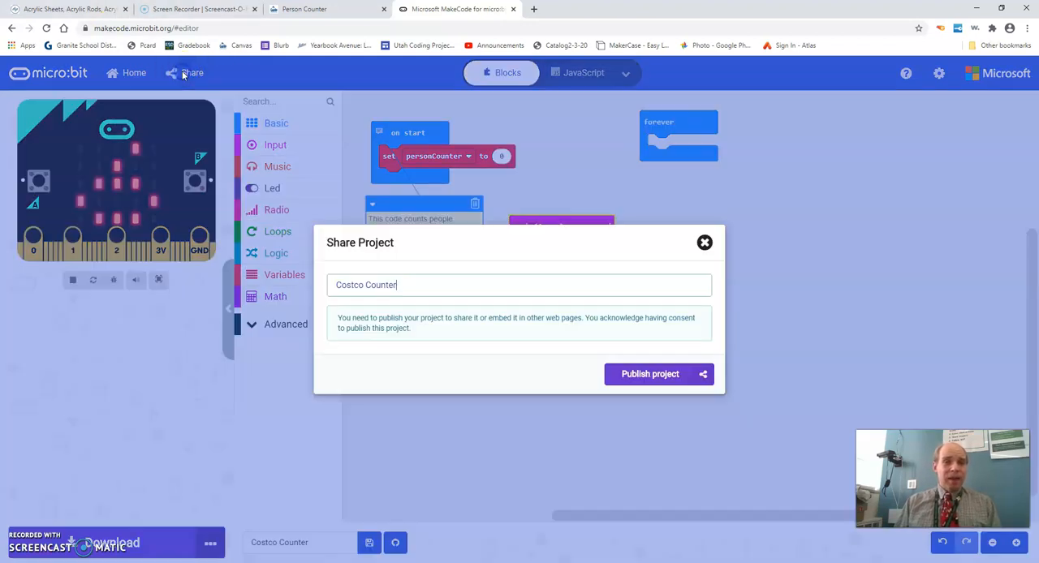
{"action": "mouse_move", "coordinate": [365, 257]}
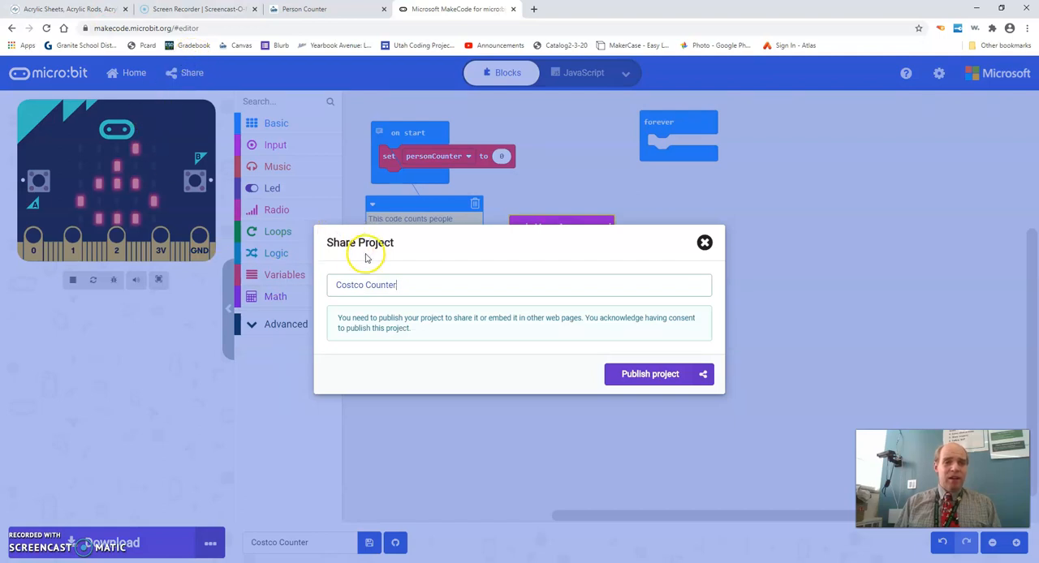
{"action": "mouse_move", "coordinate": [365, 305]}
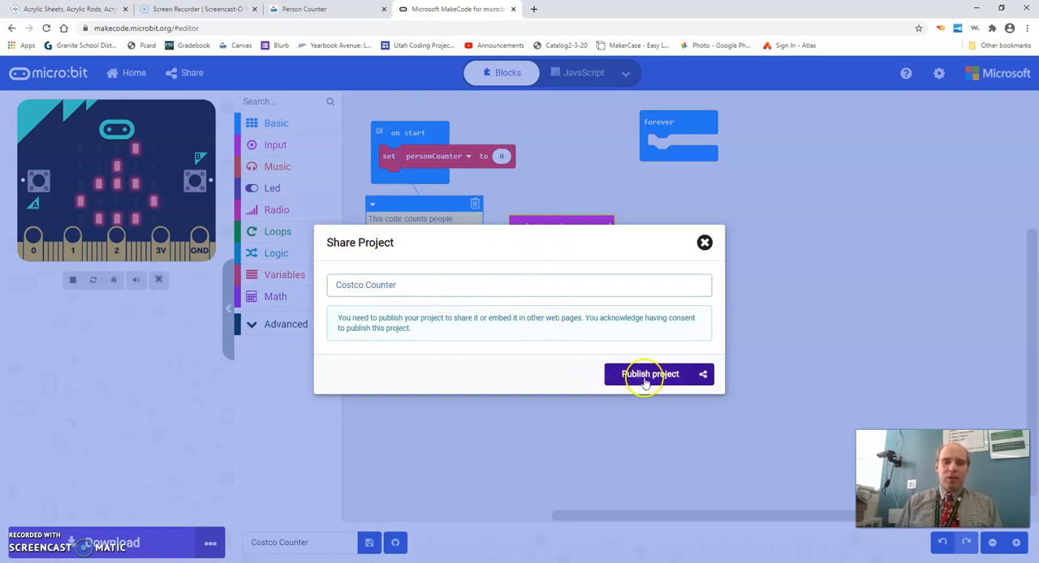
{"action": "left_click", "coordinate": [649, 374]}
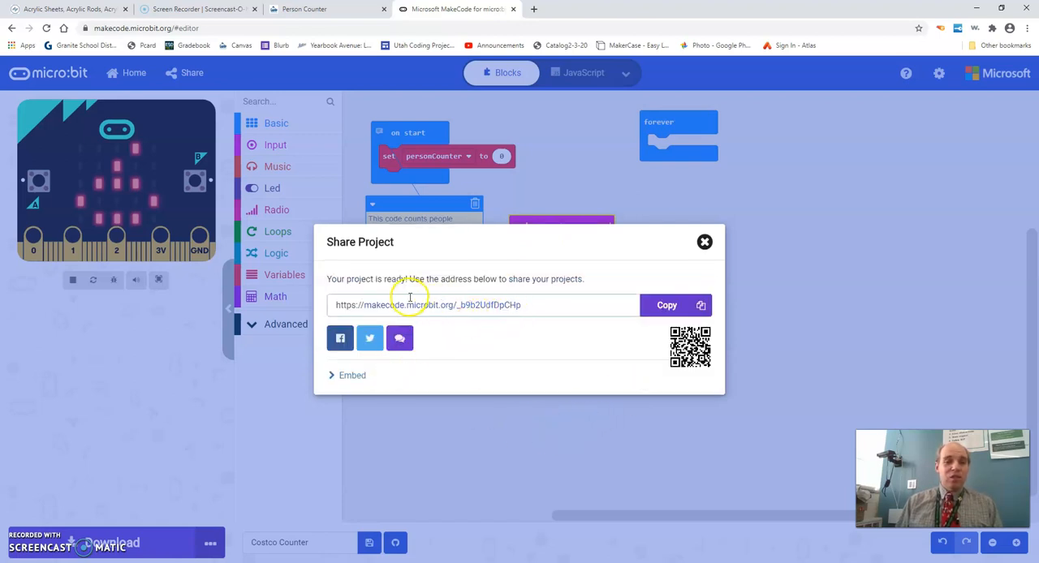
{"action": "mouse_move", "coordinate": [422, 305]}
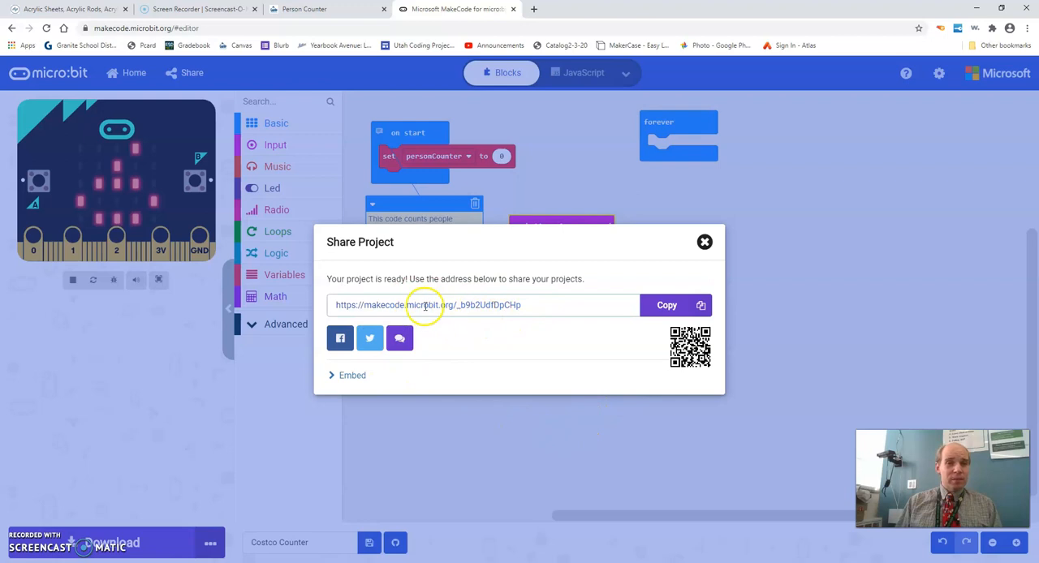
{"action": "mouse_move", "coordinate": [584, 305]}
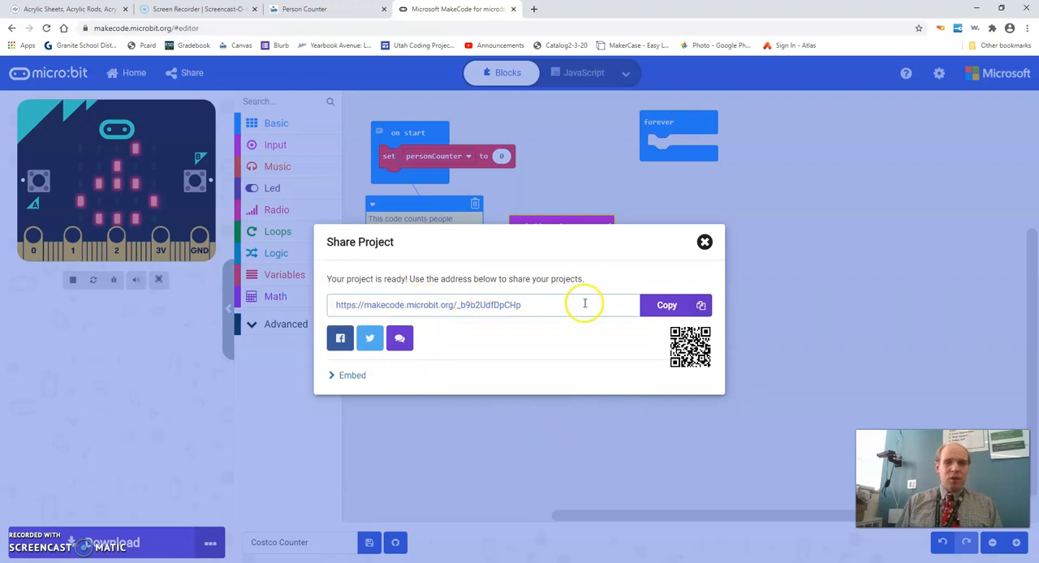
{"action": "left_click", "coordinate": [665, 305]}
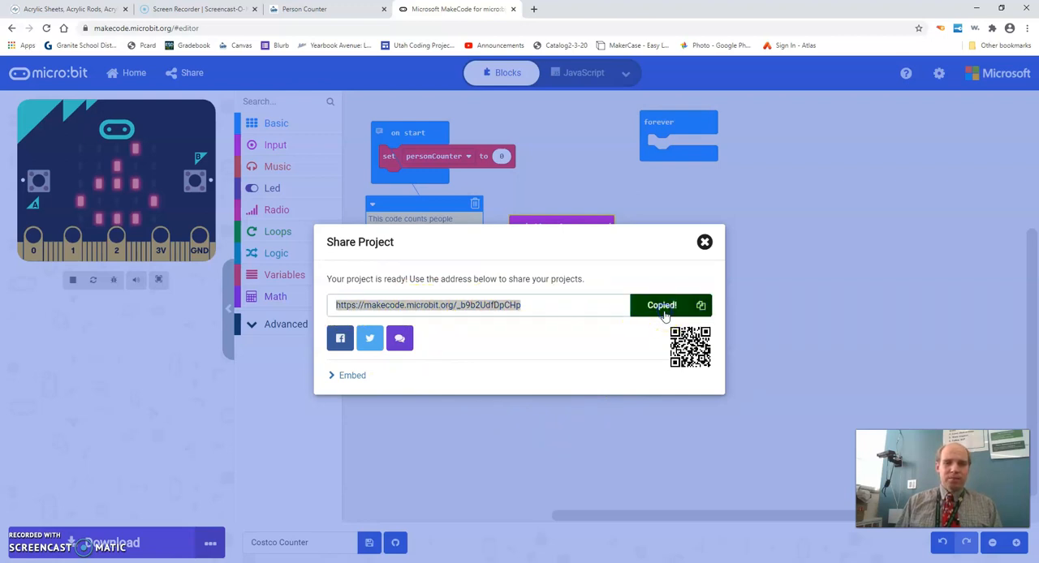
{"action": "mouse_move", "coordinate": [649, 351]}
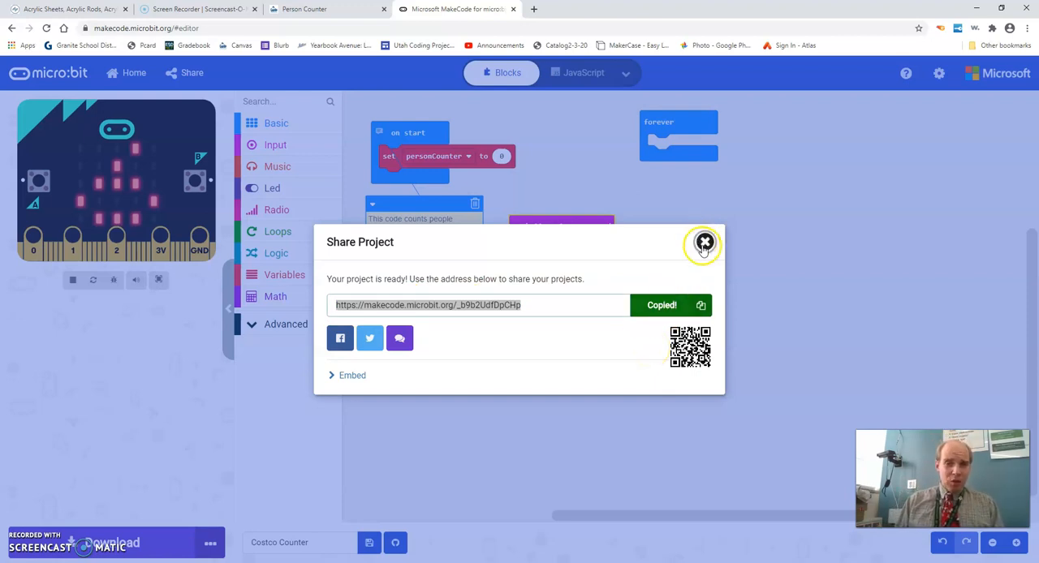
{"action": "mouse_move", "coordinate": [519, 338]}
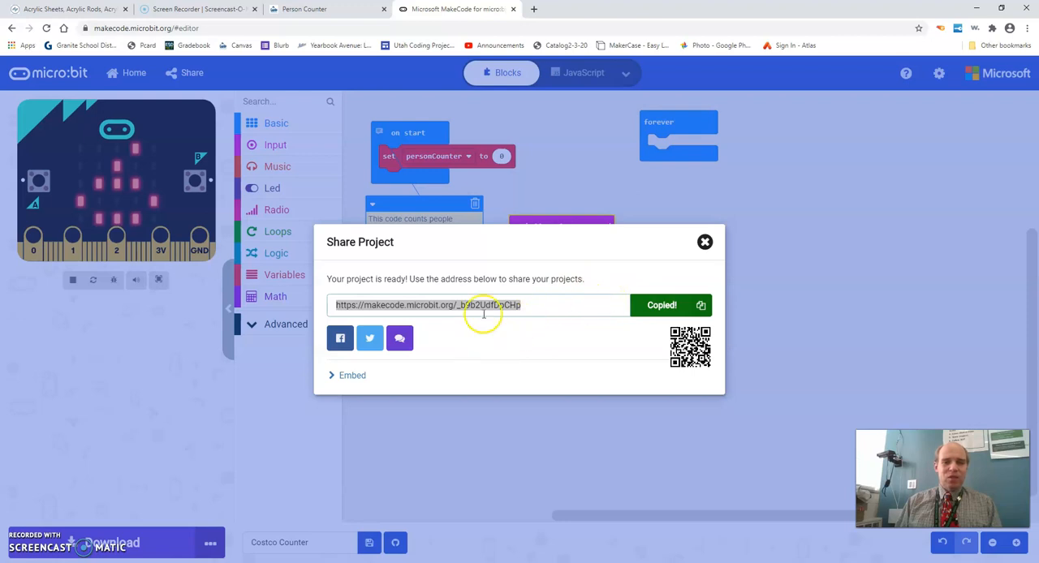
{"action": "left_click", "coordinate": [704, 242]}
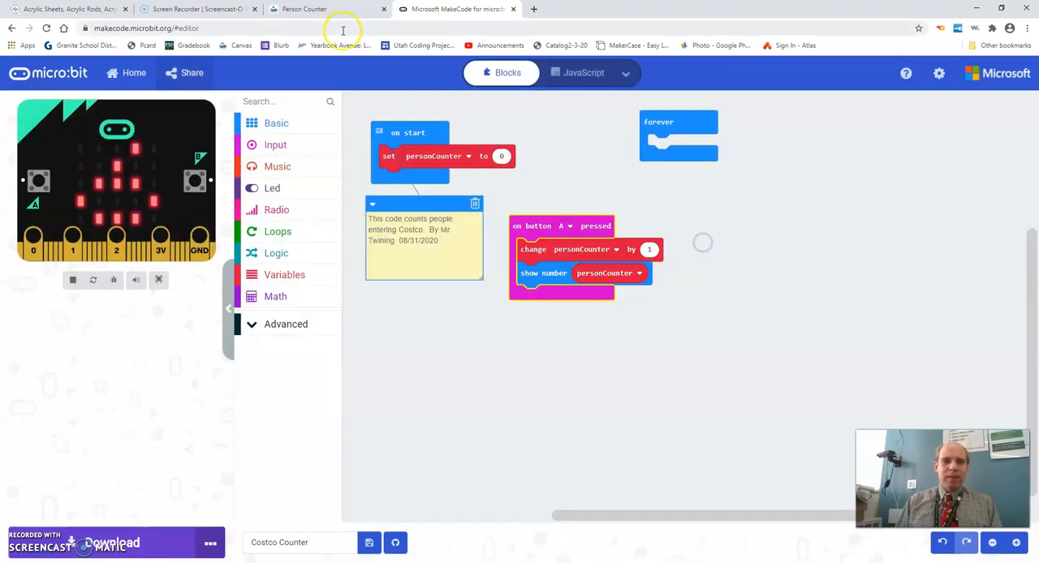
Enter Canvas Student View via course Settings and open Person Counter from the To Do list.
{"action": "left_click", "coordinate": [325, 10]}
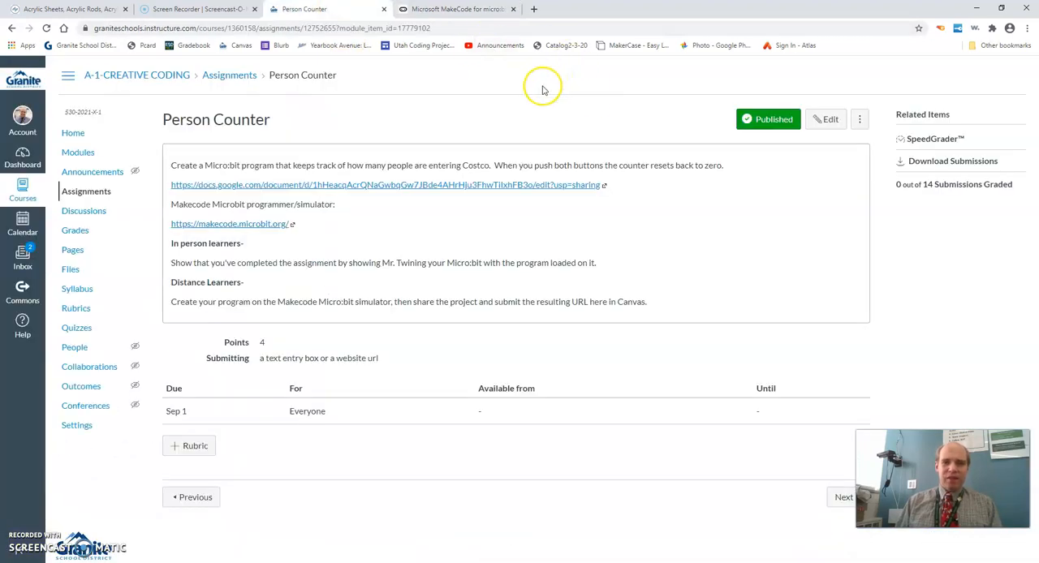
{"action": "mouse_move", "coordinate": [111, 280]}
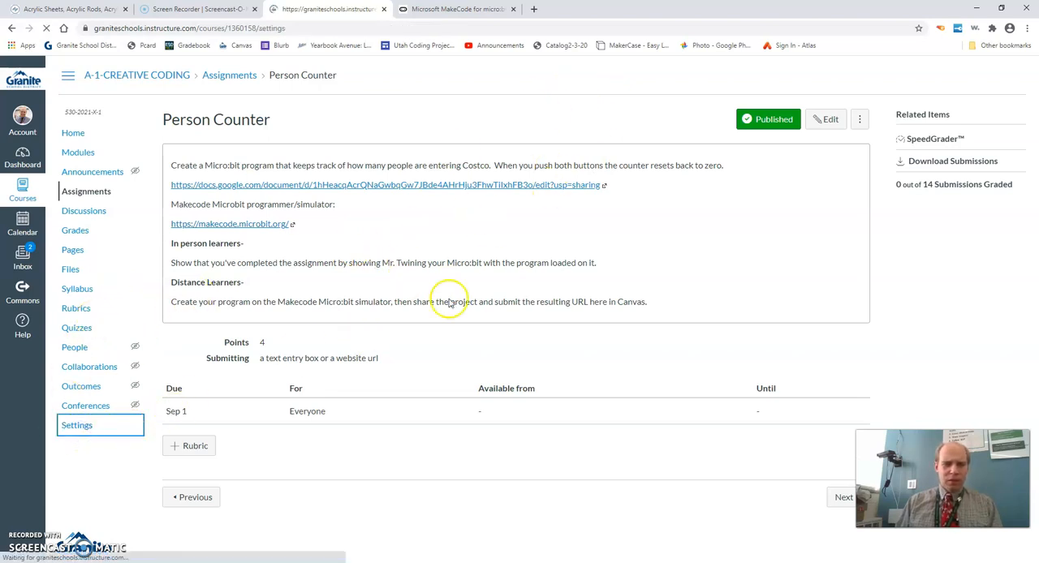
{"action": "left_click", "coordinate": [76, 425]}
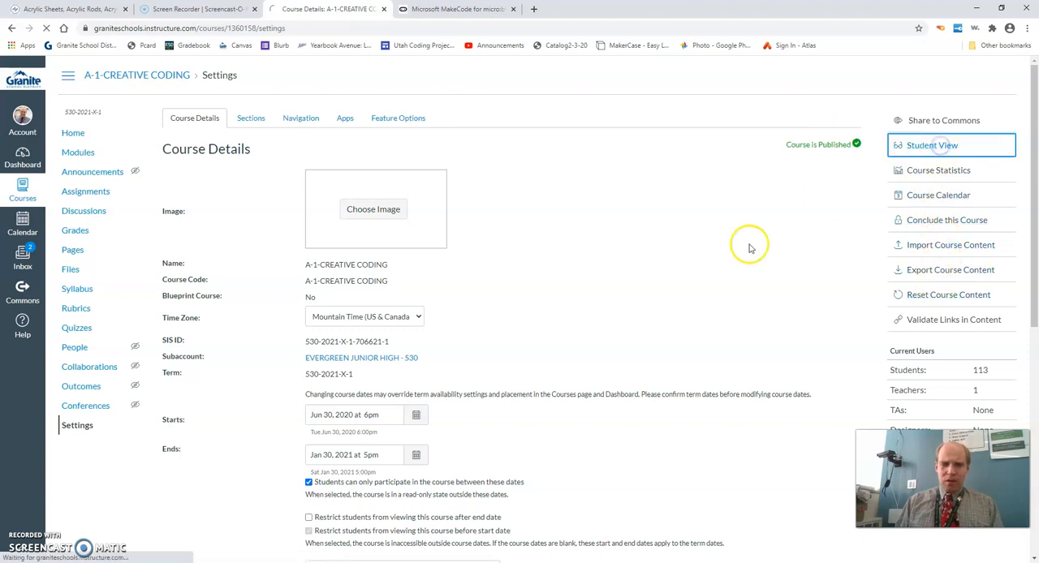
{"action": "left_click", "coordinate": [931, 144]}
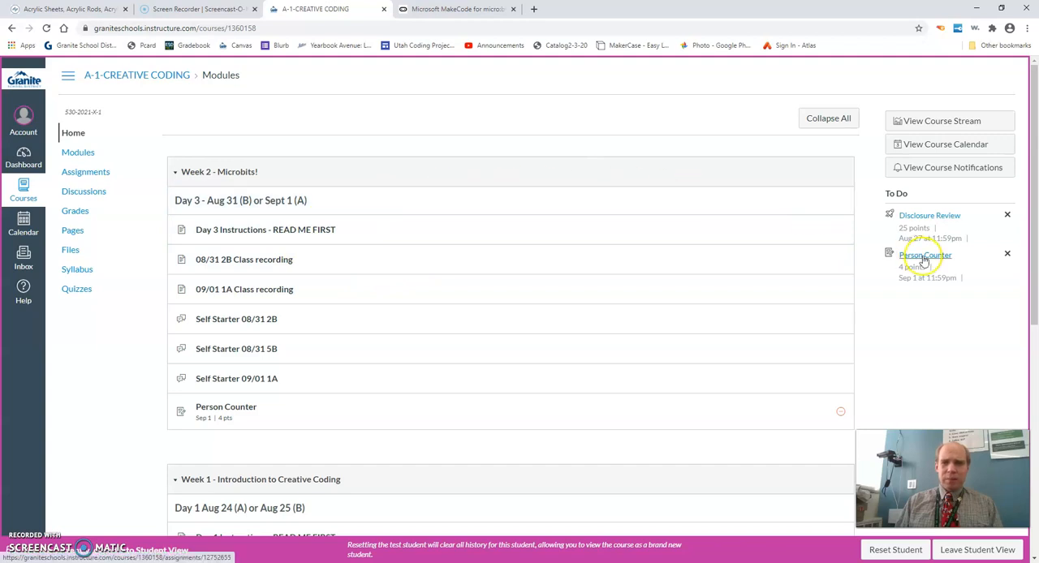
{"action": "left_click", "coordinate": [925, 254]}
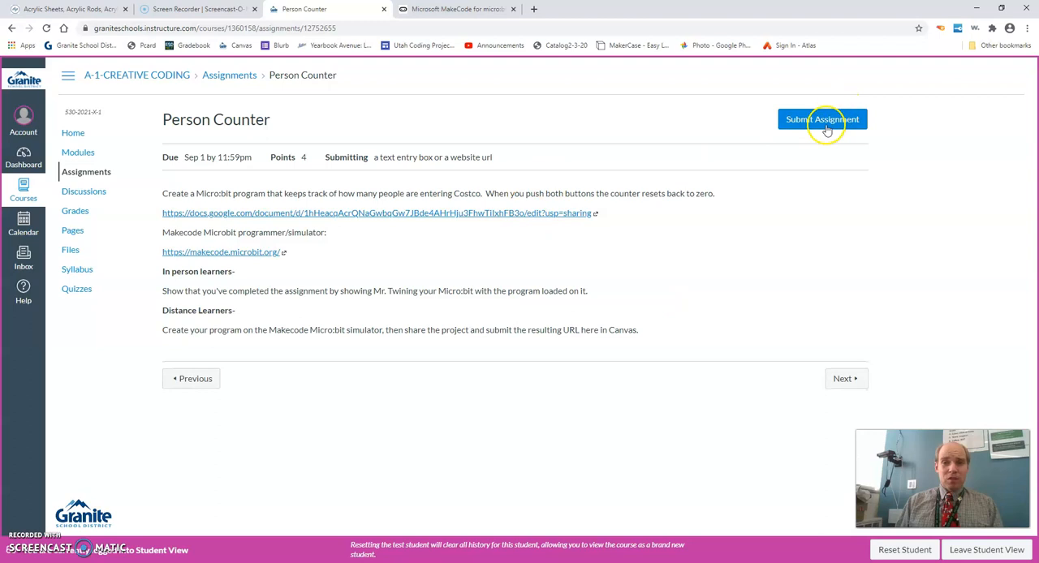
Submit the copied MakeCode share link as the Website URL submission for Person Counter.
{"action": "left_click", "coordinate": [821, 120]}
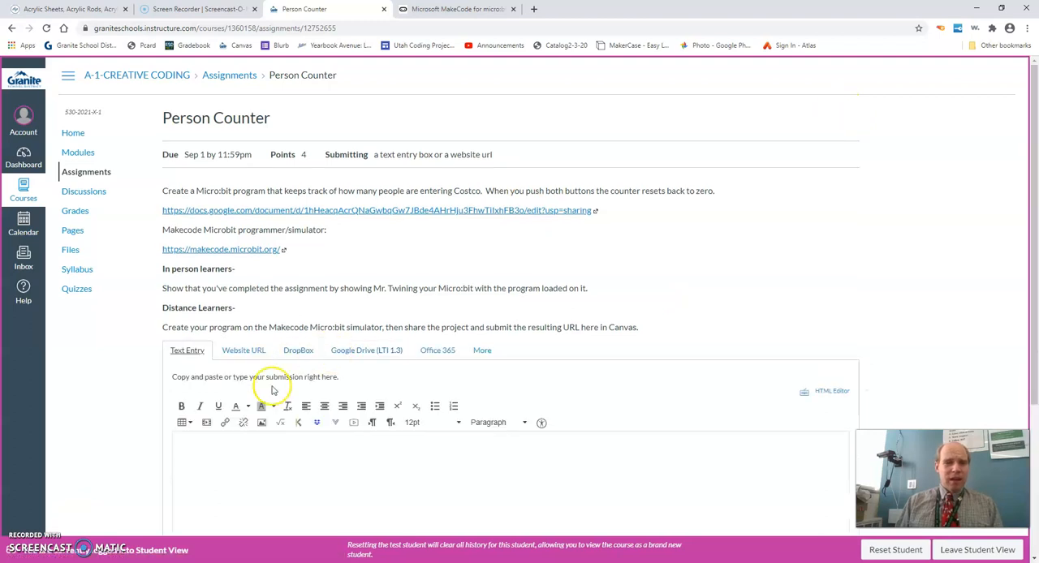
{"action": "scroll", "scroll_direction": "down", "scroll_amount": 3}
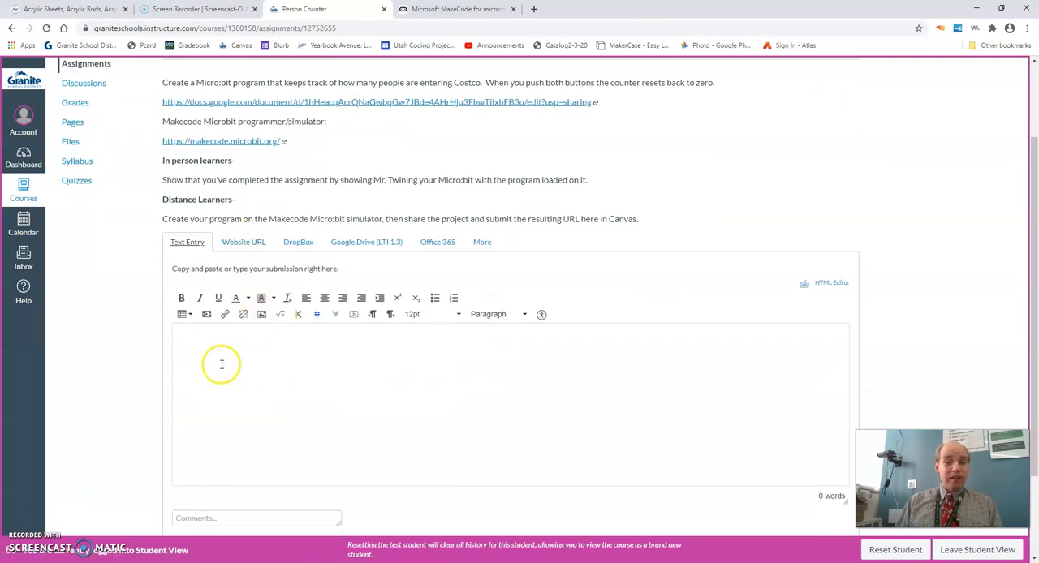
{"action": "left_click", "coordinate": [244, 242]}
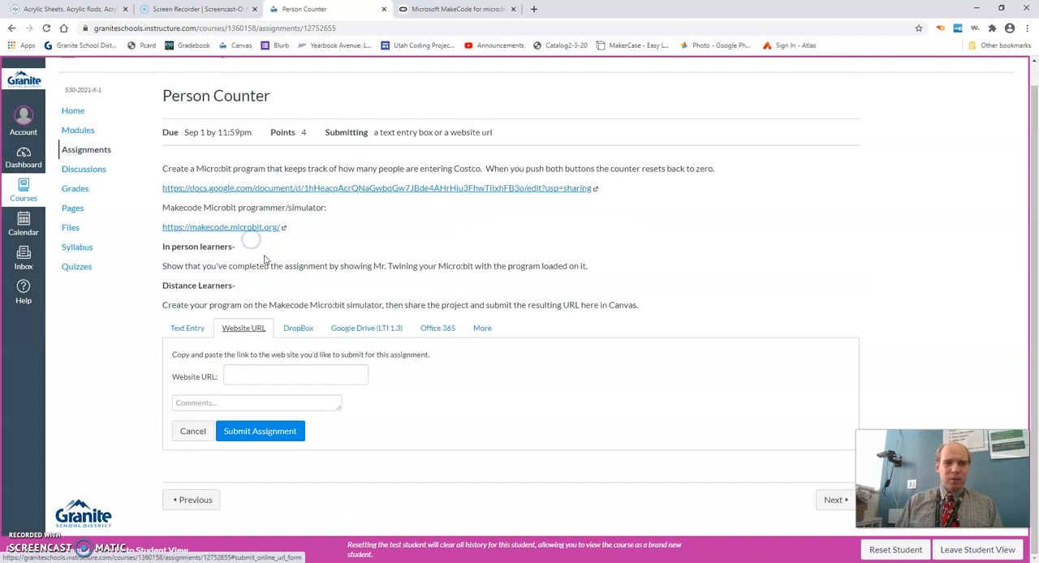
{"action": "left_click", "coordinate": [295, 376]}
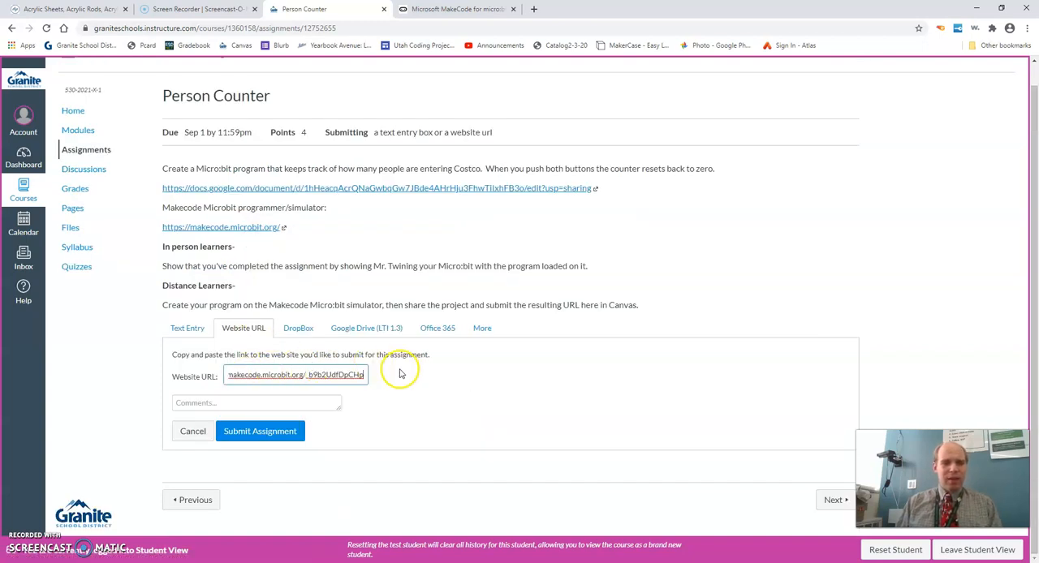
{"action": "mouse_move", "coordinate": [284, 397]}
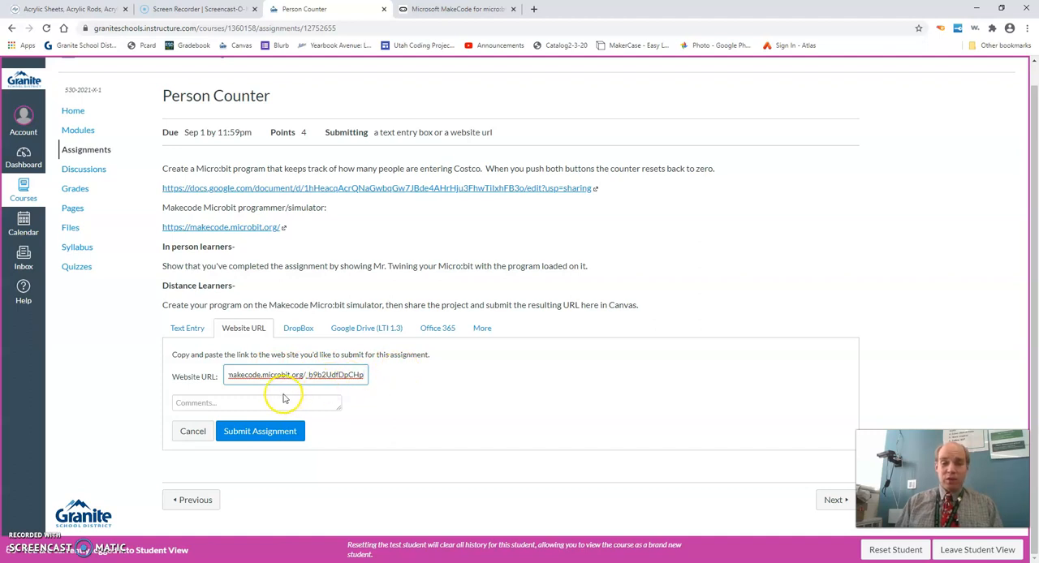
{"action": "mouse_move", "coordinate": [260, 432]}
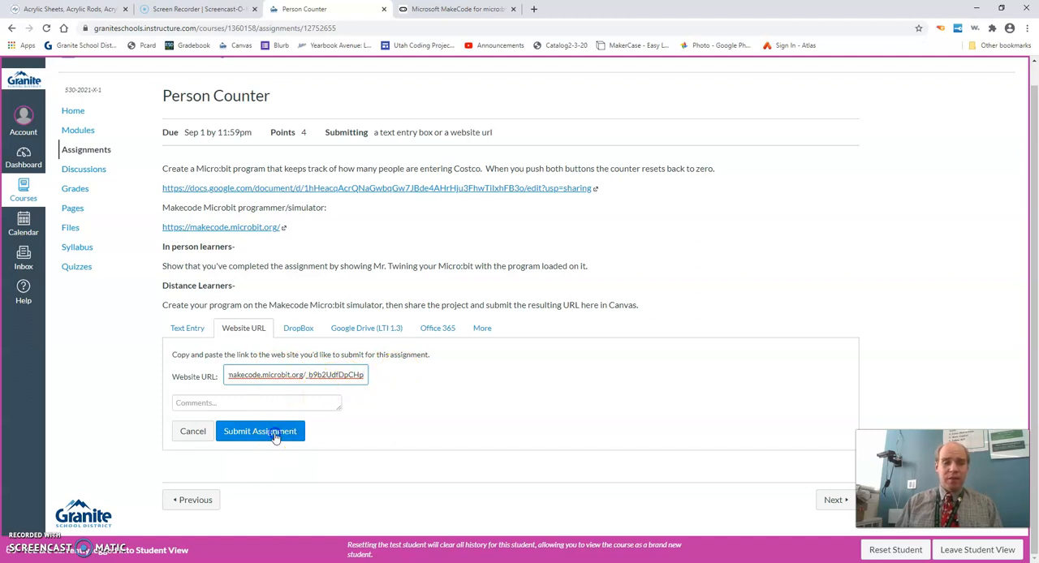
{"action": "left_click", "coordinate": [259, 432]}
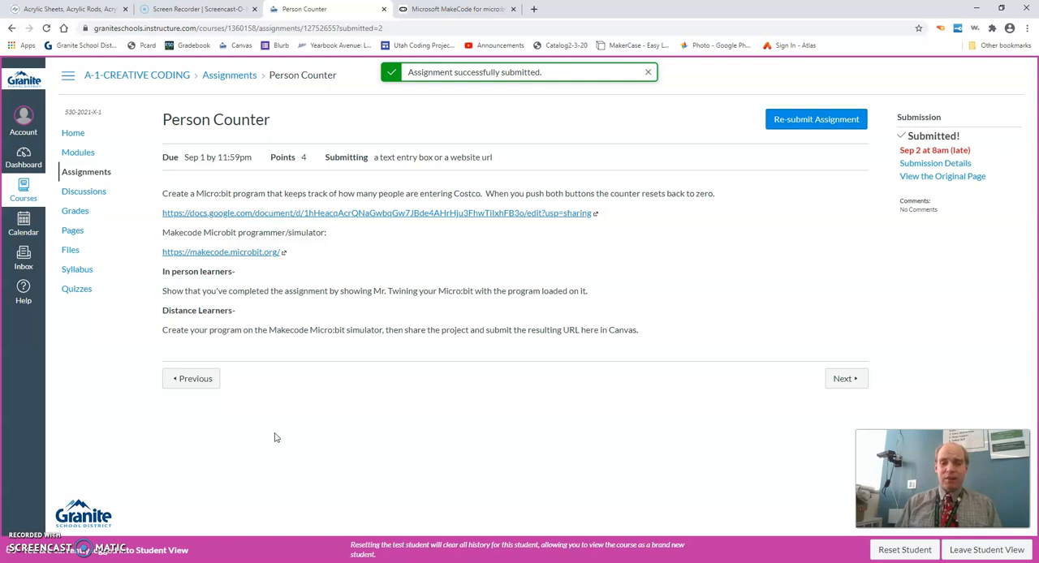
Acknowledge the submission confirmation and return to the MakeCode Costco Counter editor tab.
{"action": "left_click", "coordinate": [646, 71]}
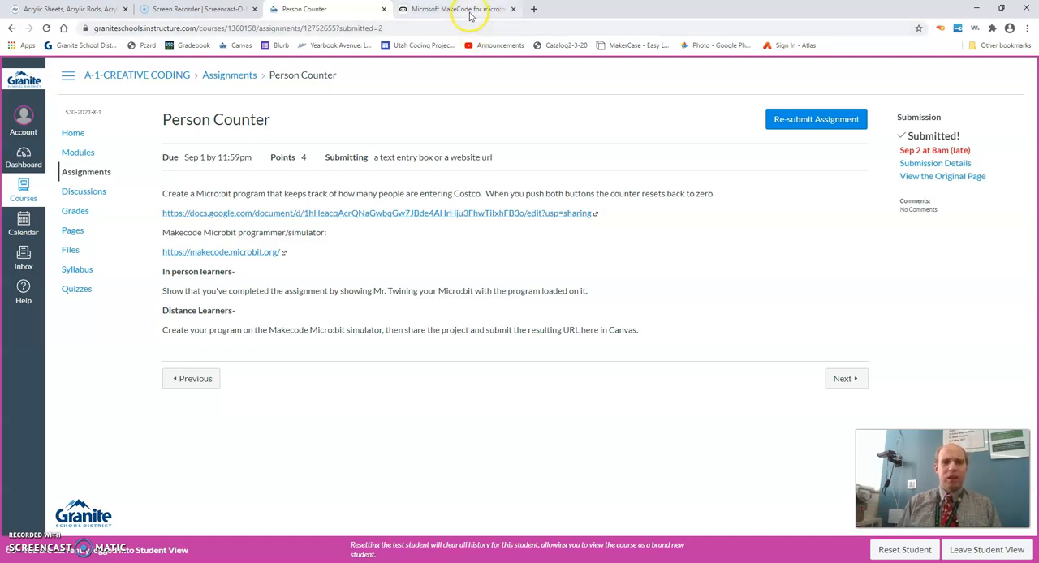
{"action": "left_click", "coordinate": [454, 10]}
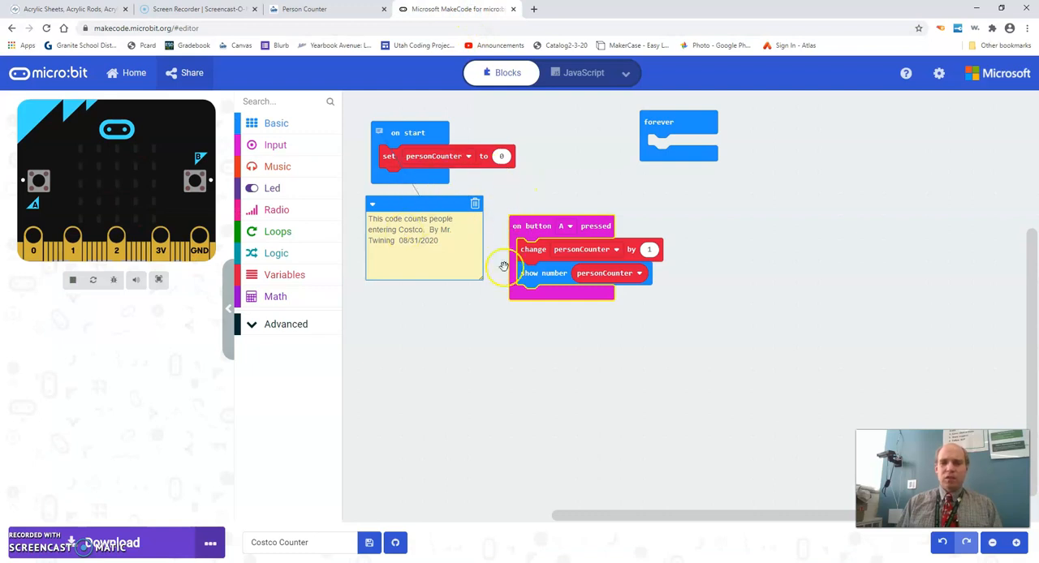
{"action": "mouse_move", "coordinate": [461, 292]}
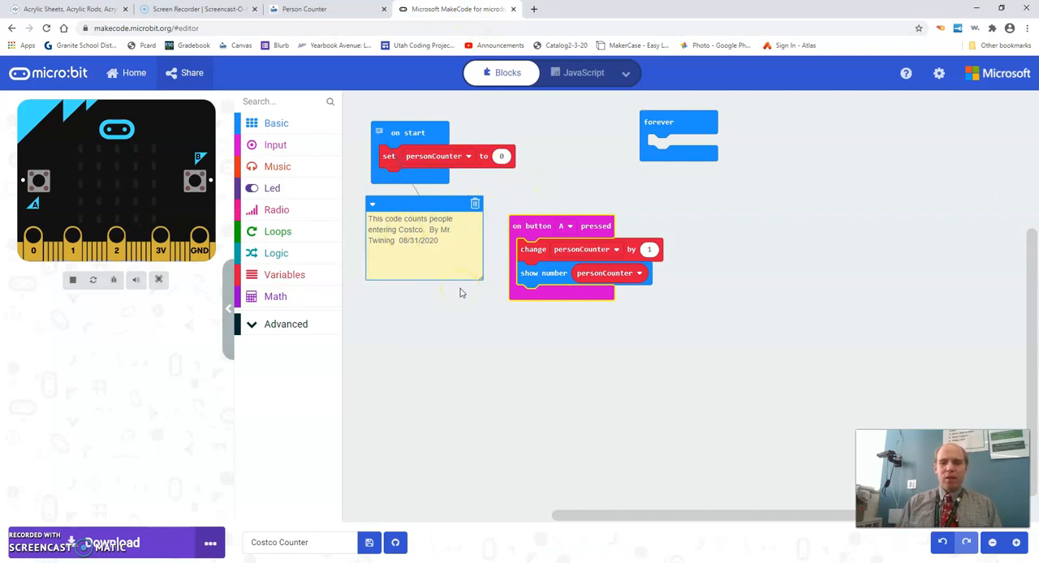